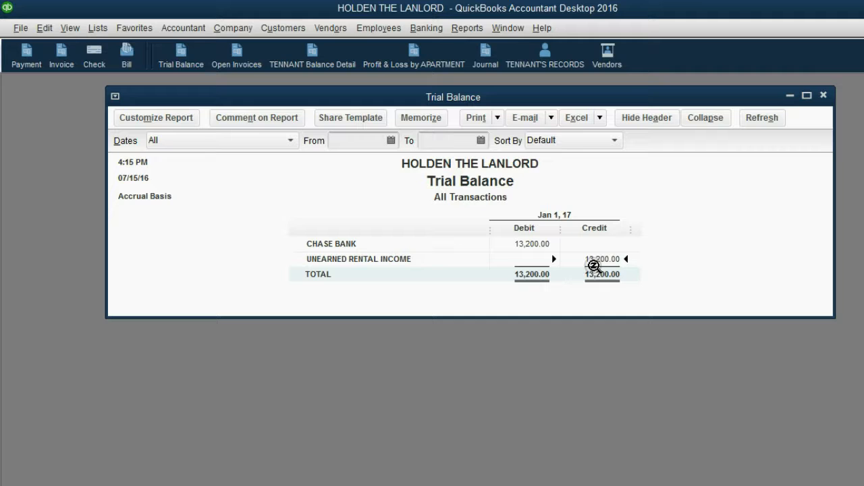
{"action": "mouse_move", "coordinate": [403, 279]}
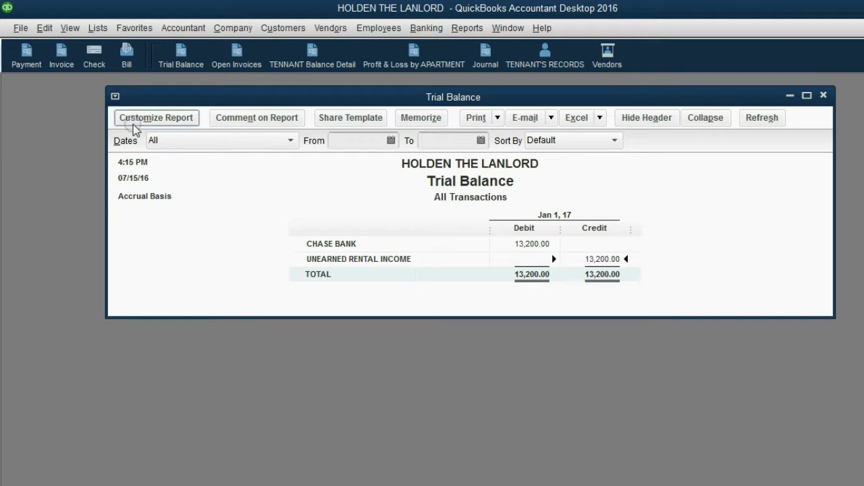
Step: Start a new invoice dated 01/31/2017 billed to 3A-Dave the Tennant
{"action": "left_click", "coordinate": [61, 55]}
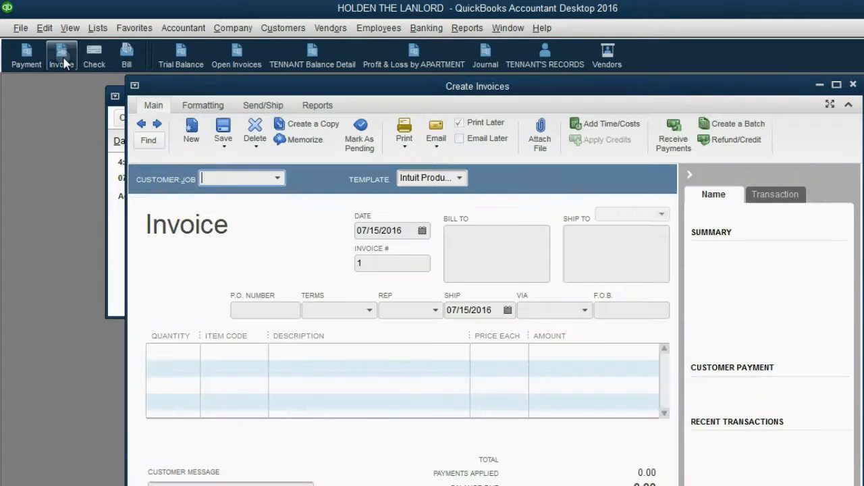
{"action": "left_click", "coordinate": [421, 229]}
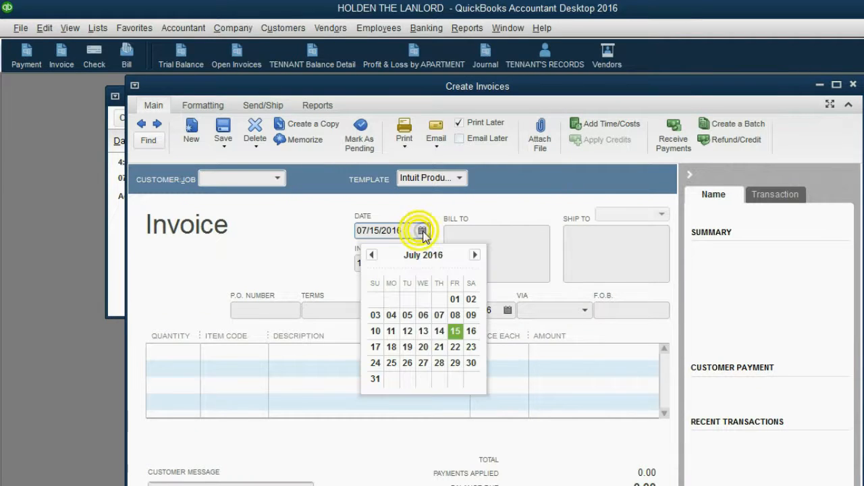
{"action": "left_click", "coordinate": [475, 254]}
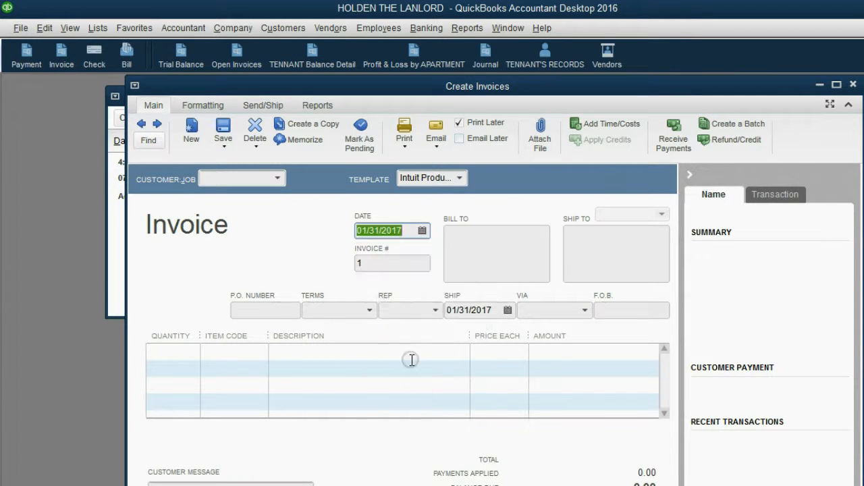
{"action": "mouse_move", "coordinate": [413, 356]}
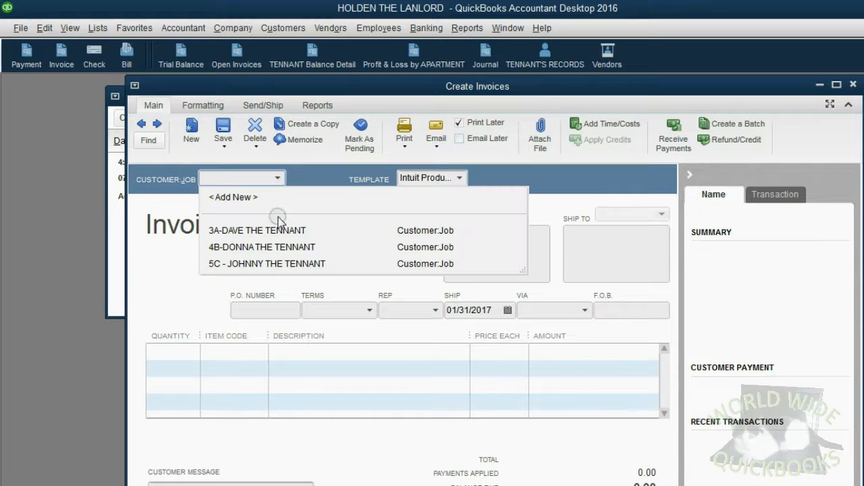
{"action": "left_click", "coordinate": [257, 229]}
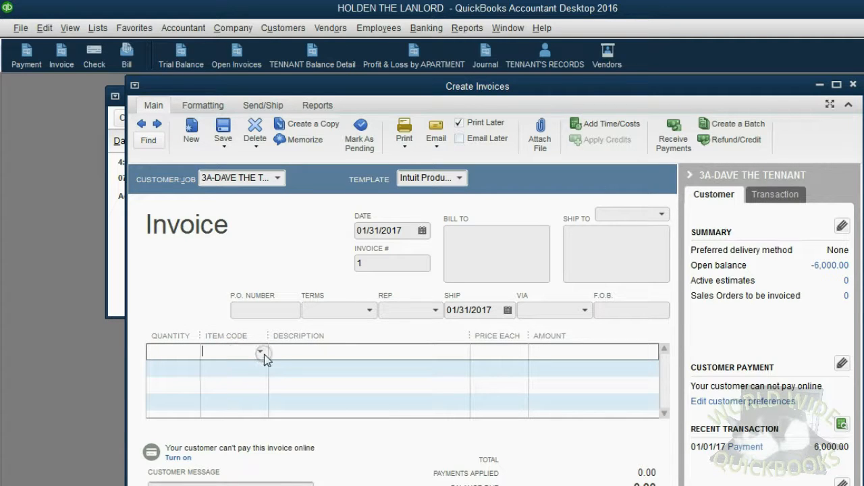
Step: Charge one RENTAL FEES line at 1,000.00, save the invoice and apply the tenant's credit
{"action": "left_click", "coordinate": [262, 351]}
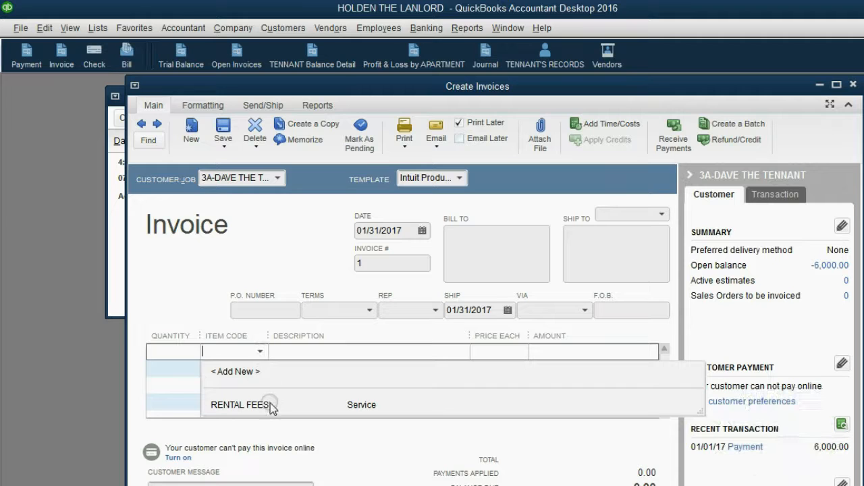
{"action": "left_click", "coordinate": [240, 405]}
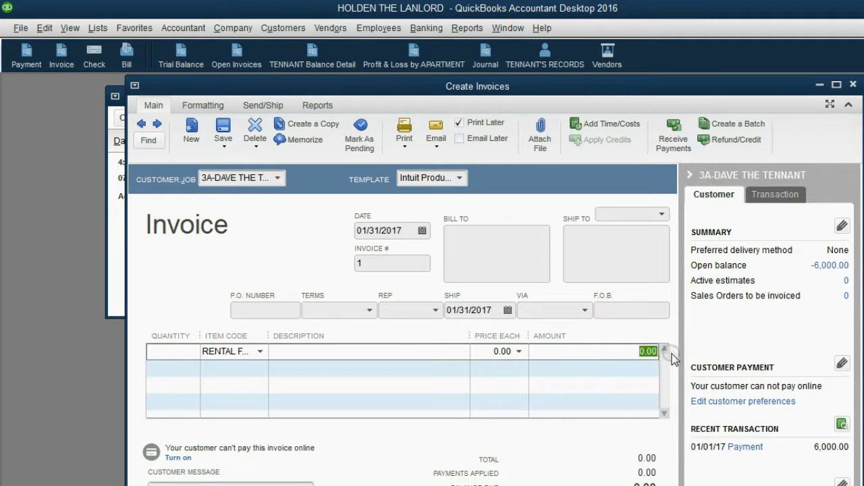
{"action": "type", "text": "100"}
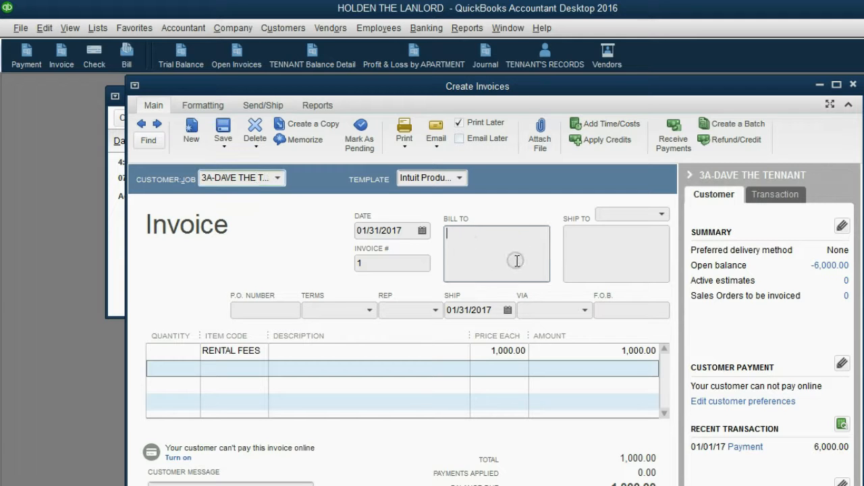
{"action": "left_click", "coordinate": [848, 175]}
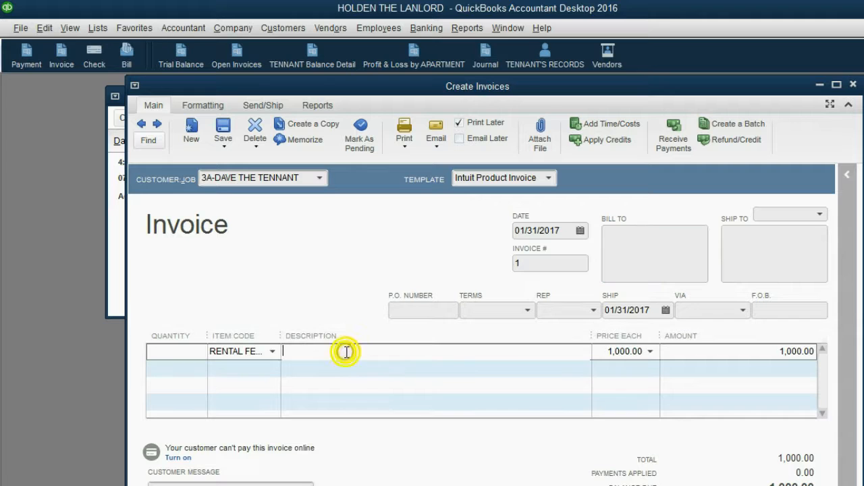
{"action": "mouse_move", "coordinate": [640, 364]}
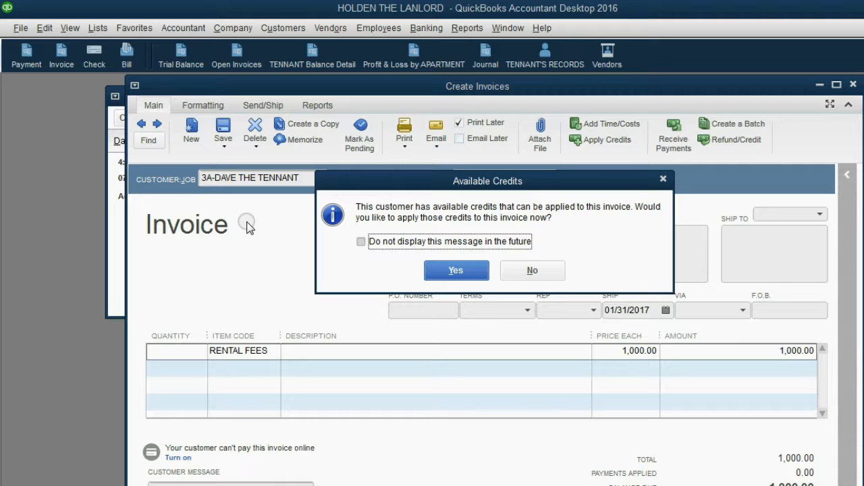
{"action": "left_click", "coordinate": [456, 270]}
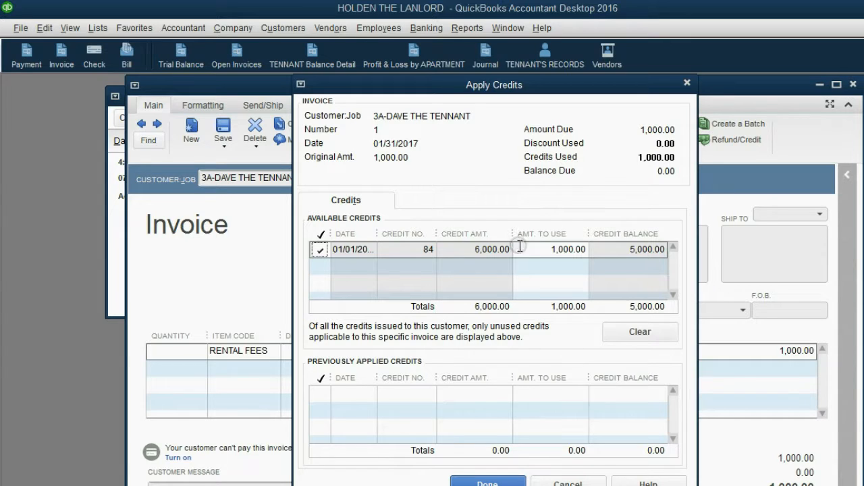
{"action": "mouse_move", "coordinate": [458, 223]}
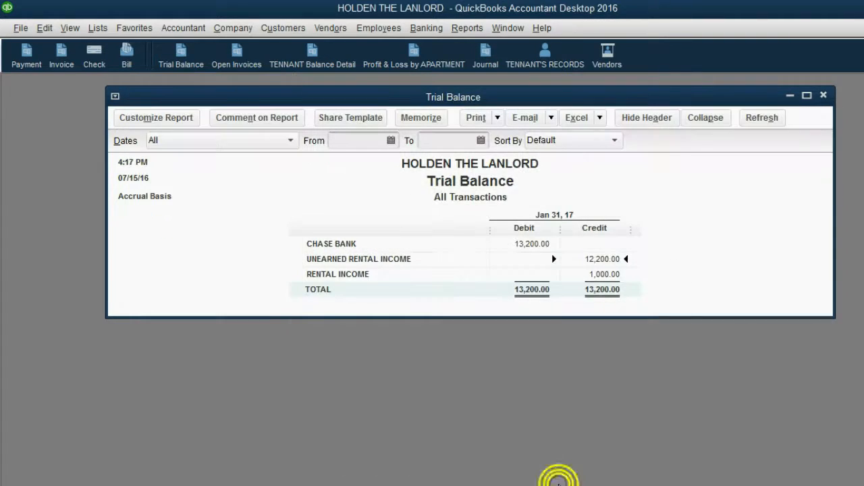
{"action": "mouse_move", "coordinate": [718, 285]}
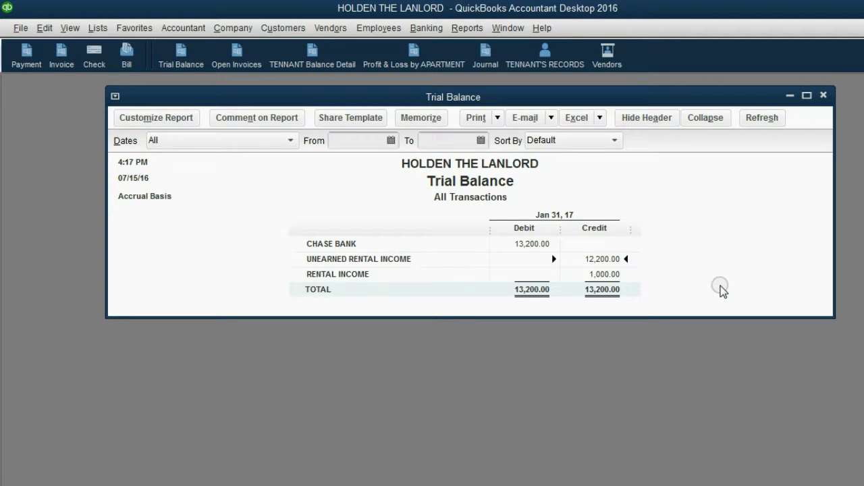
{"action": "mouse_move", "coordinate": [402, 267]}
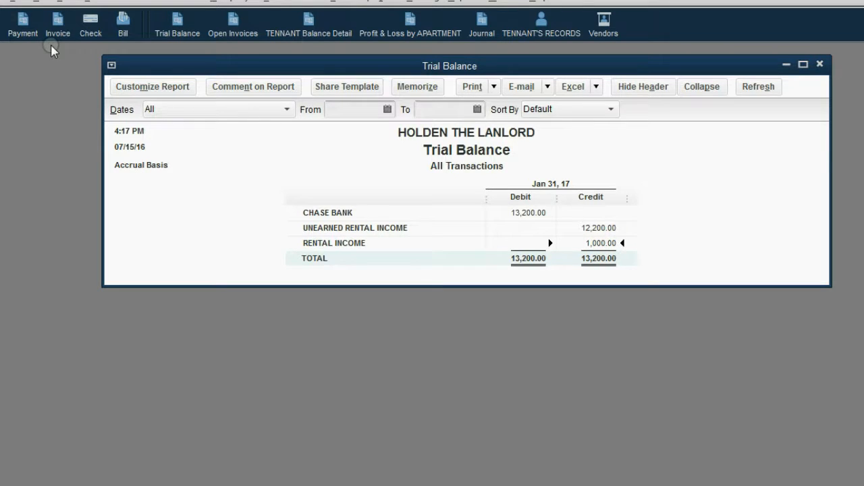
Step: Start invoice #2 dated 01/31/2017 billed to 4B-Donna the Tennant
{"action": "left_click", "coordinate": [57, 24]}
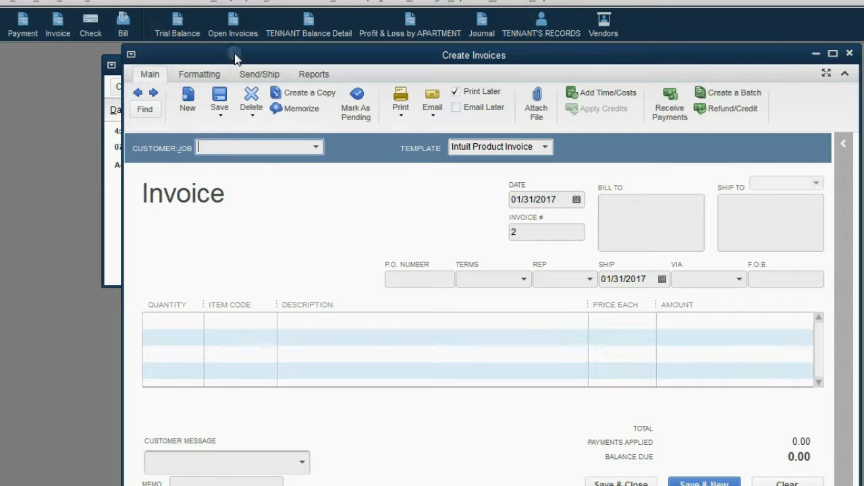
{"action": "left_click", "coordinate": [581, 200]}
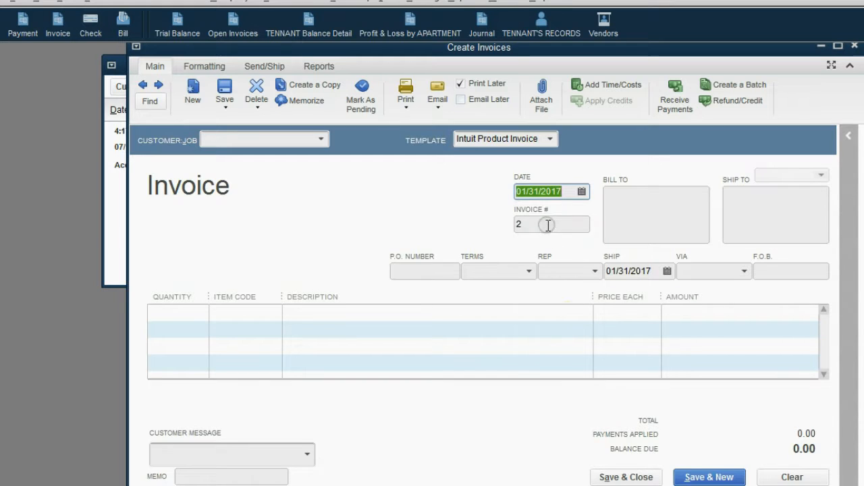
{"action": "left_click", "coordinate": [551, 224]}
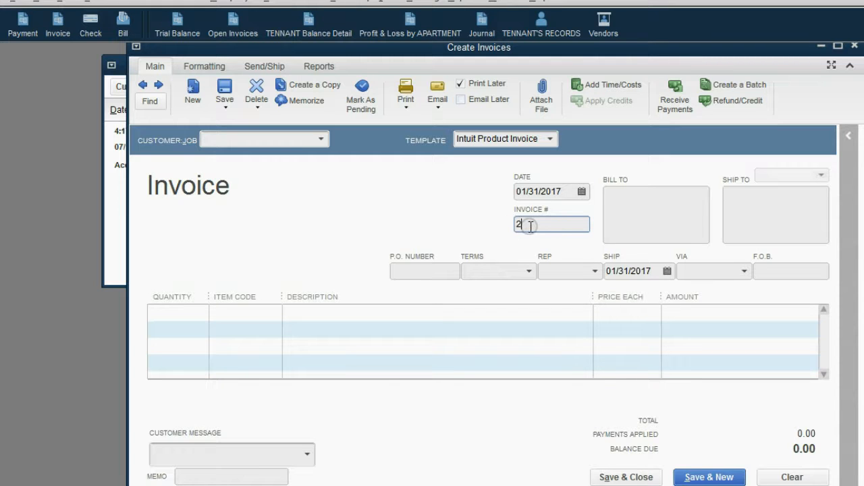
{"action": "left_click", "coordinate": [321, 139]}
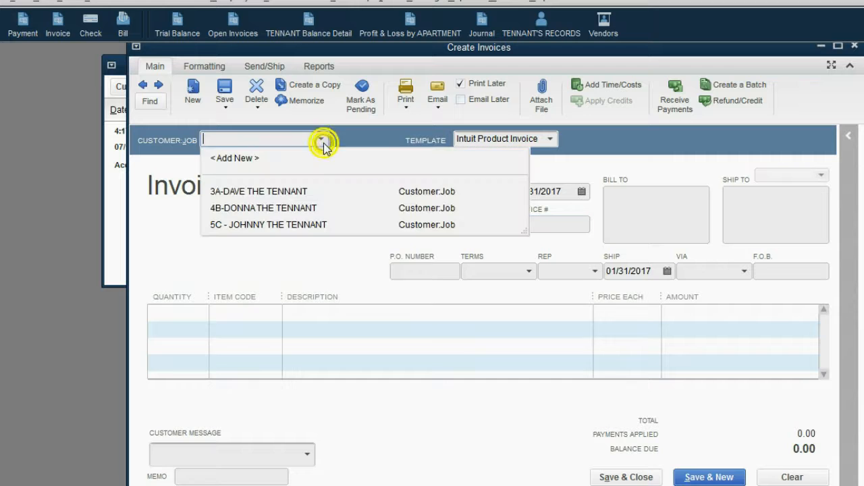
{"action": "left_click", "coordinate": [263, 208]}
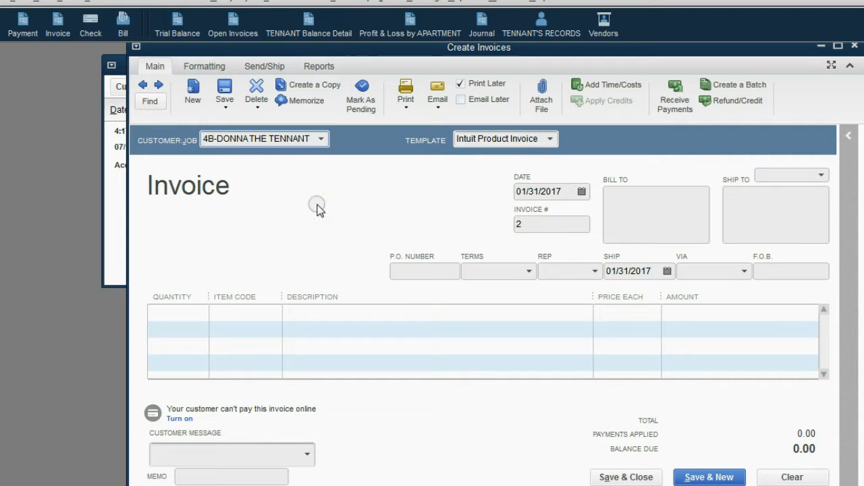
{"action": "mouse_move", "coordinate": [283, 152]}
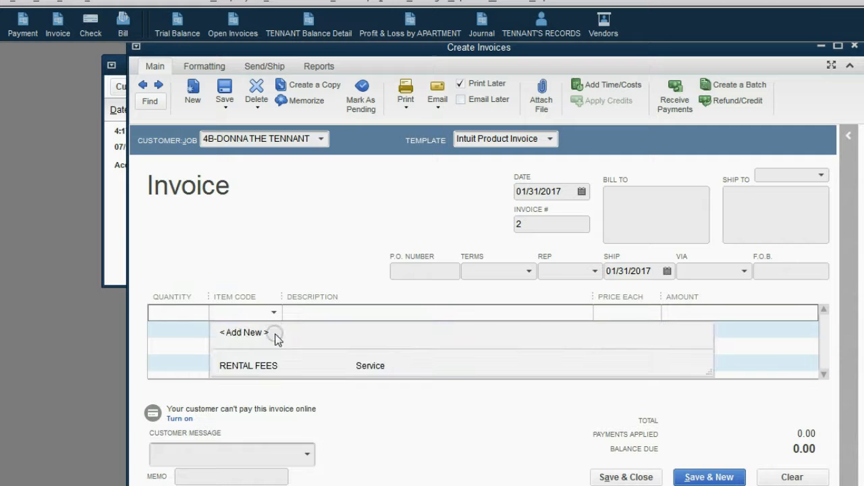
Step: Add a RENTAL FEES line of 1,200.00 to invoice #2
{"action": "left_click", "coordinate": [248, 364]}
{"action": "type", "text": "1"}
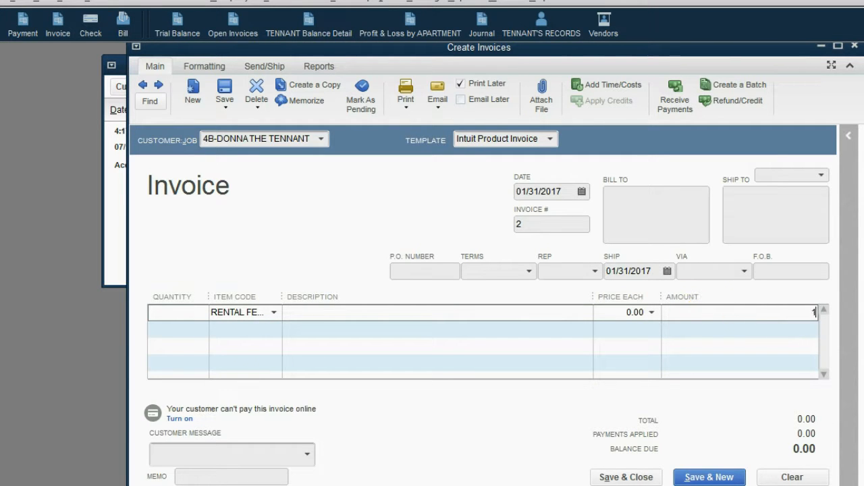
{"action": "type", "text": "200"}
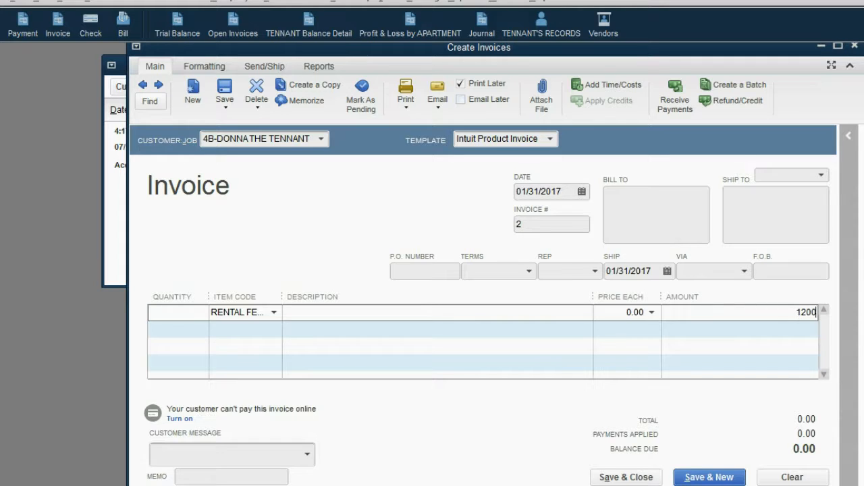
{"action": "key", "text": "Tab"}
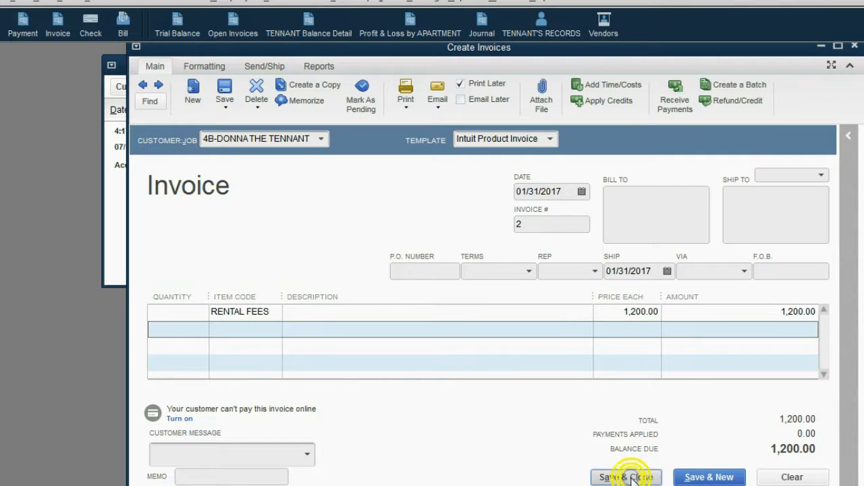
Step: Save invoice #2 and apply 4B-Donna's available credit against it
{"action": "left_click", "coordinate": [625, 478]}
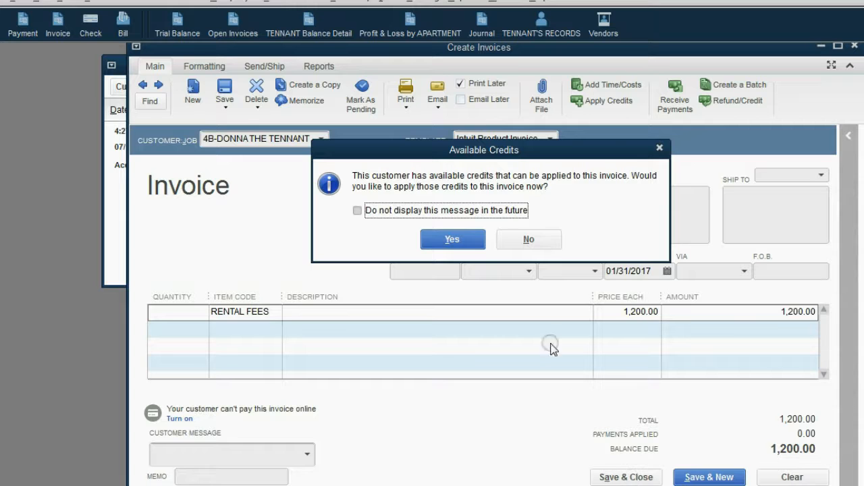
{"action": "mouse_move", "coordinate": [514, 207]}
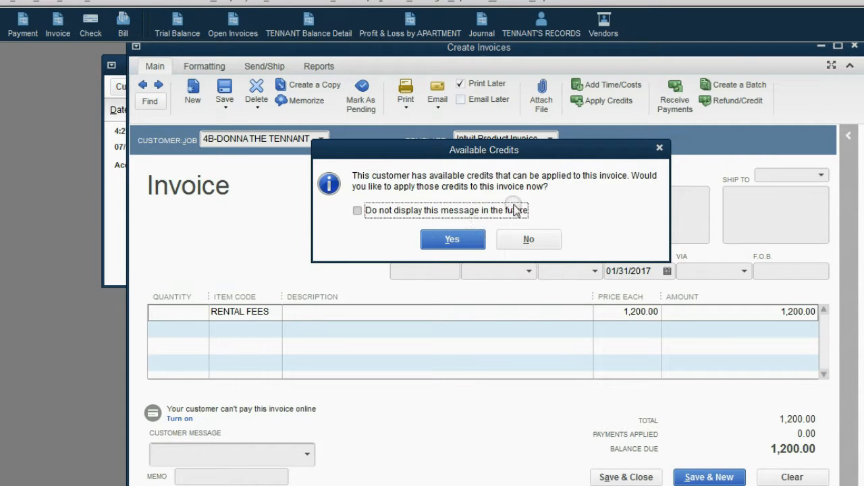
{"action": "left_click", "coordinate": [356, 211]}
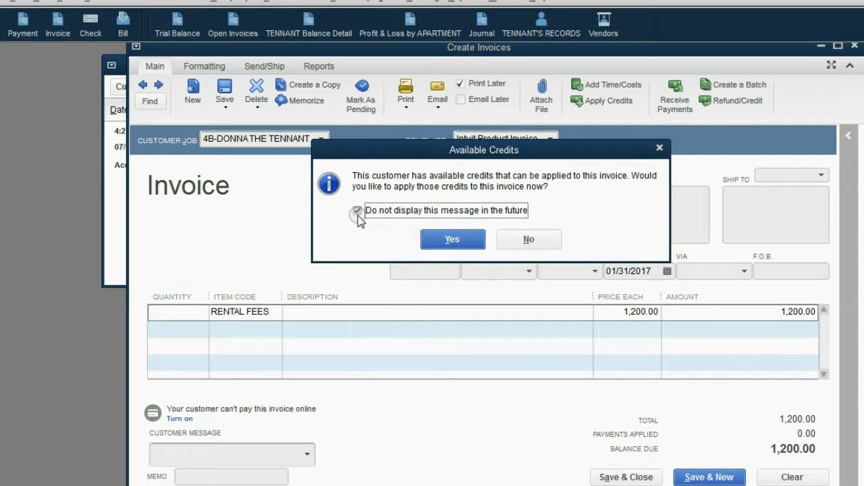
{"action": "left_click", "coordinate": [357, 211]}
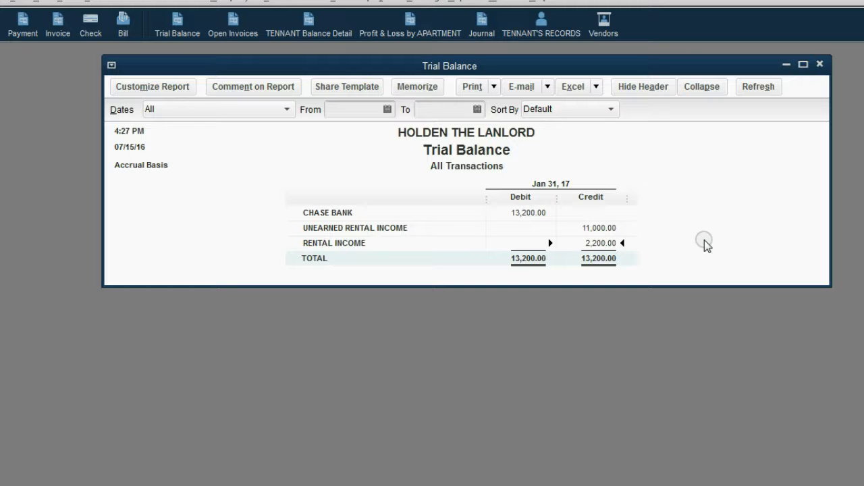
{"action": "mouse_move", "coordinate": [386, 237]}
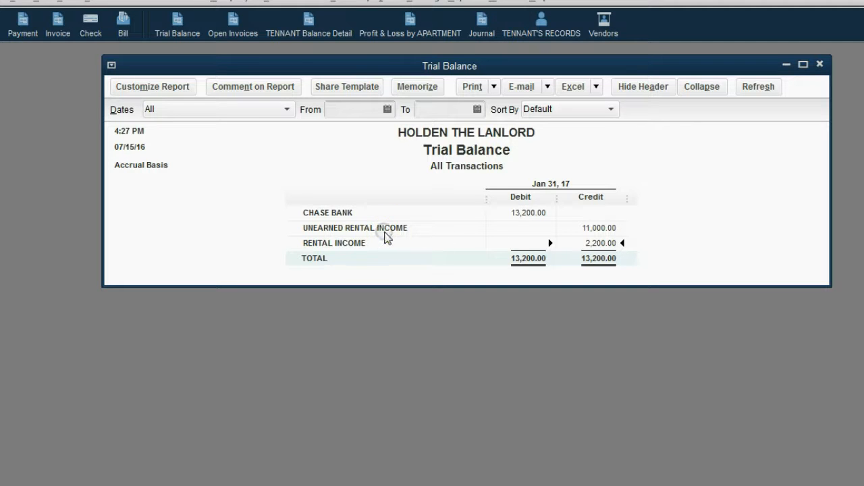
{"action": "mouse_move", "coordinate": [613, 232]}
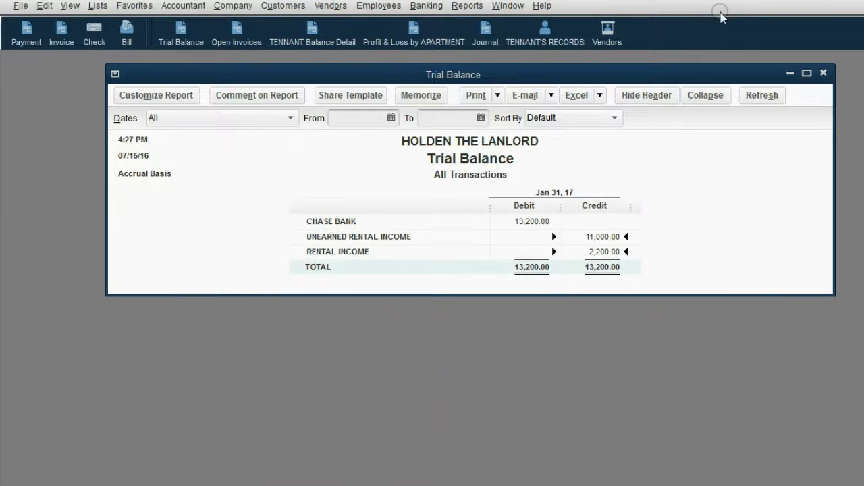
Step: Open the Customer Balance Detail report (3A -5,000, 4B -6,000, total -11,000) and shift it left
{"action": "left_click", "coordinate": [824, 73]}
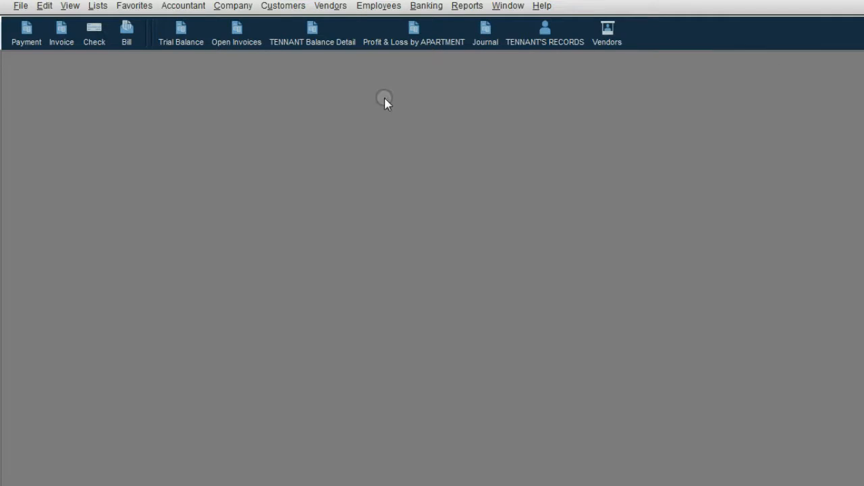
{"action": "left_click", "coordinate": [312, 32]}
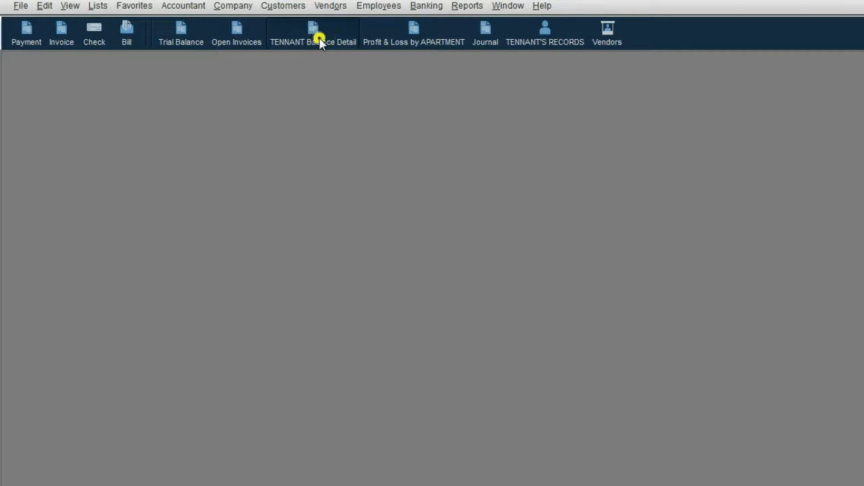
{"action": "left_click", "coordinate": [313, 32]}
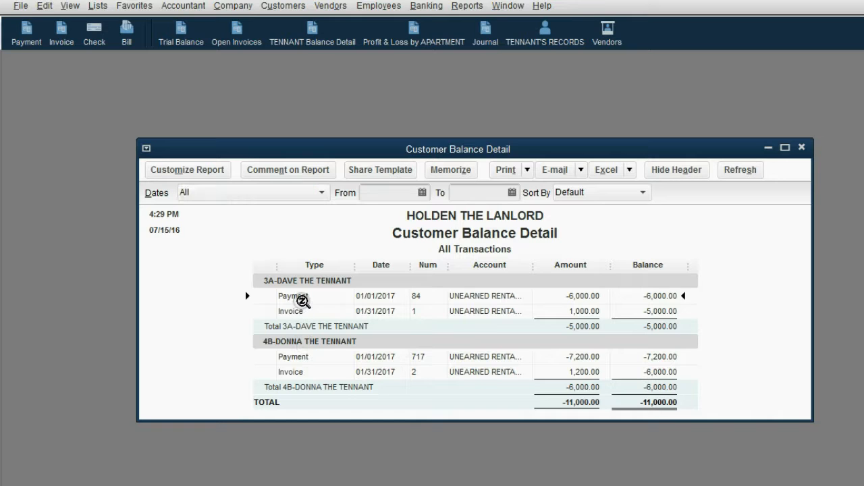
{"action": "mouse_move", "coordinate": [655, 295]}
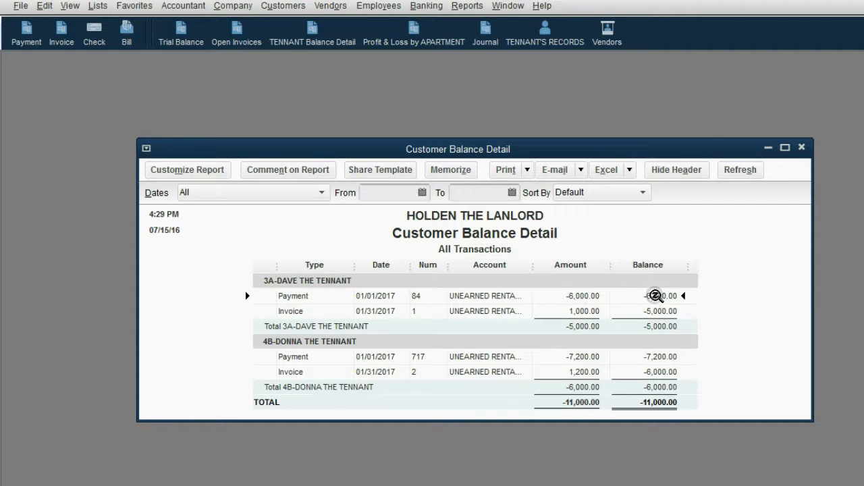
{"action": "mouse_move", "coordinate": [677, 291]}
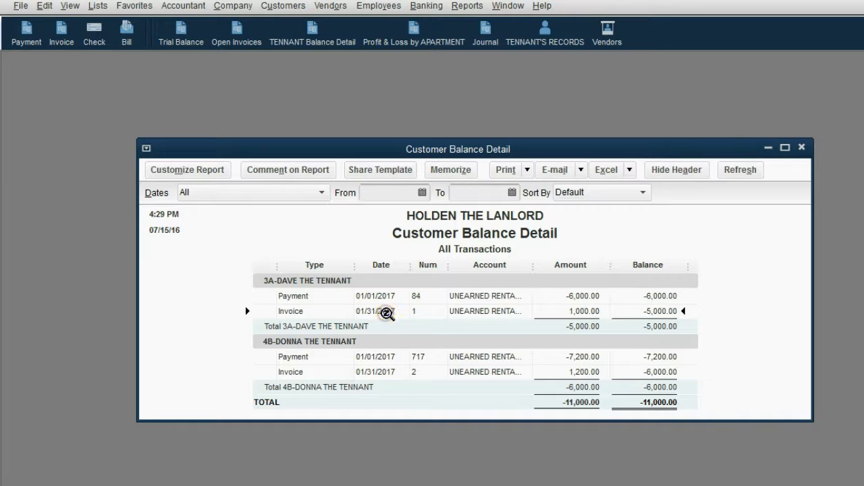
{"action": "mouse_move", "coordinate": [675, 294]}
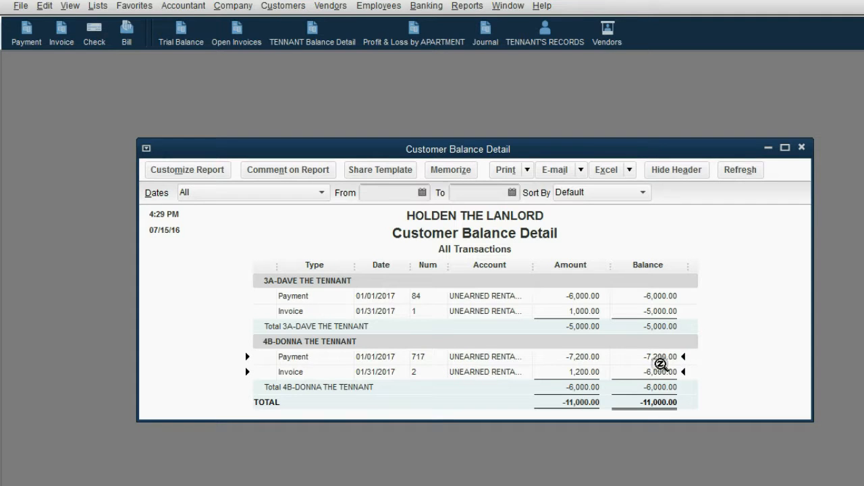
{"action": "mouse_move", "coordinate": [607, 378]}
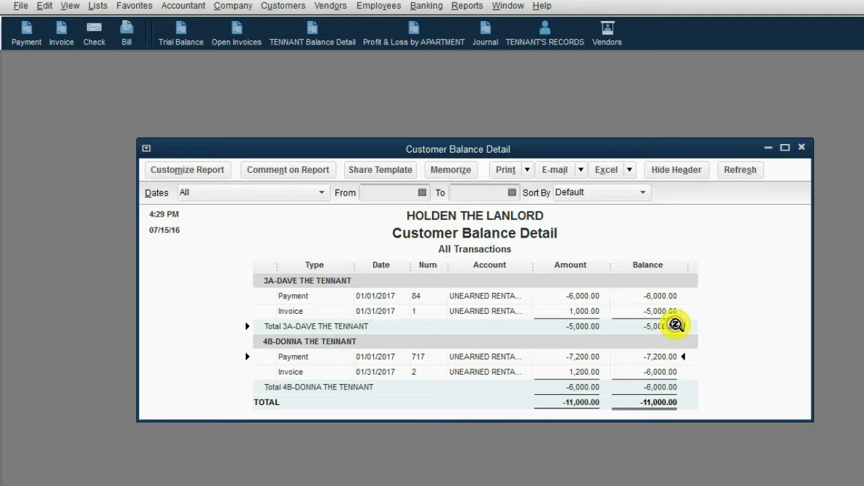
{"action": "left_click_drag", "start_coordinate": [457, 149], "coordinate": [488, 75]}
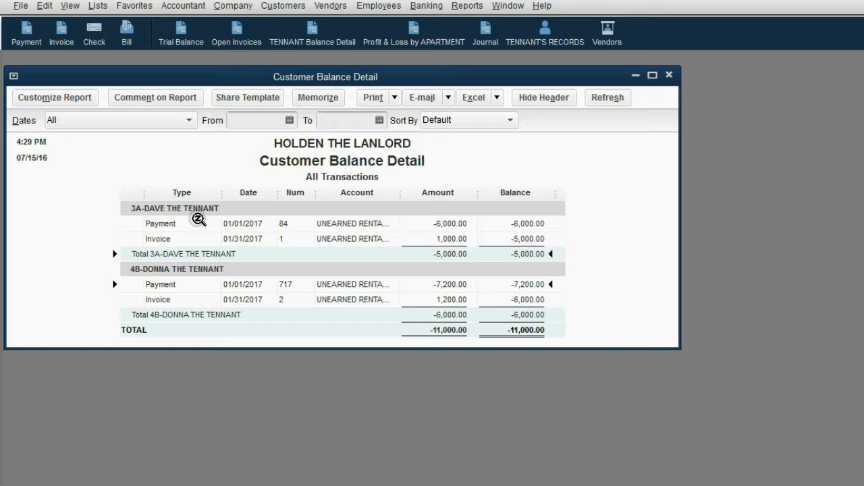
{"action": "mouse_move", "coordinate": [532, 258]}
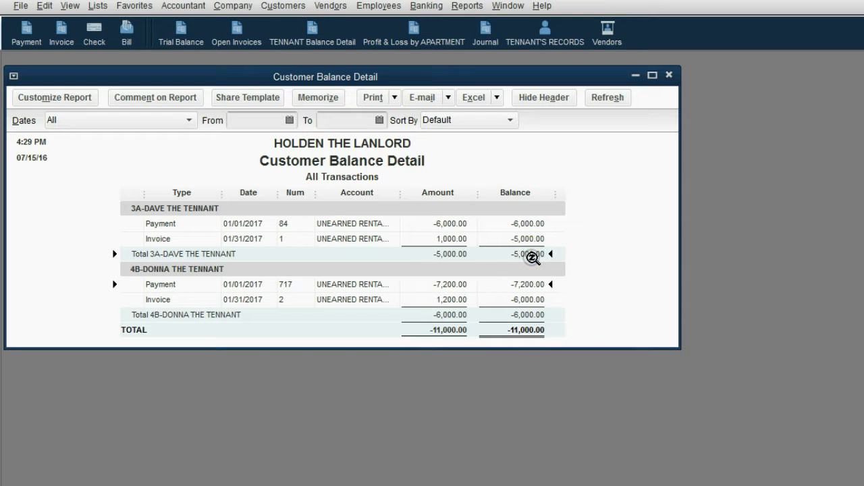
{"action": "mouse_move", "coordinate": [262, 281]}
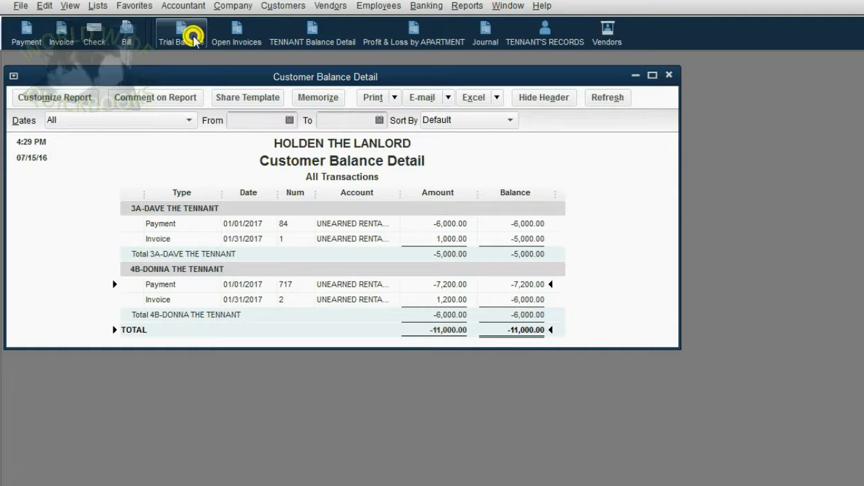
Step: Reopen the Trial Balance, then bring the Customer Balance Detail back in front
{"action": "left_click", "coordinate": [181, 32]}
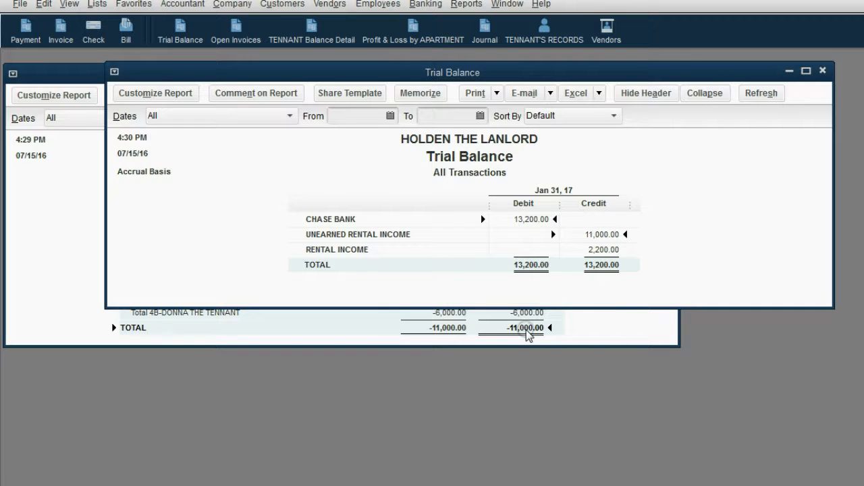
{"action": "double_click", "coordinate": [524, 328]}
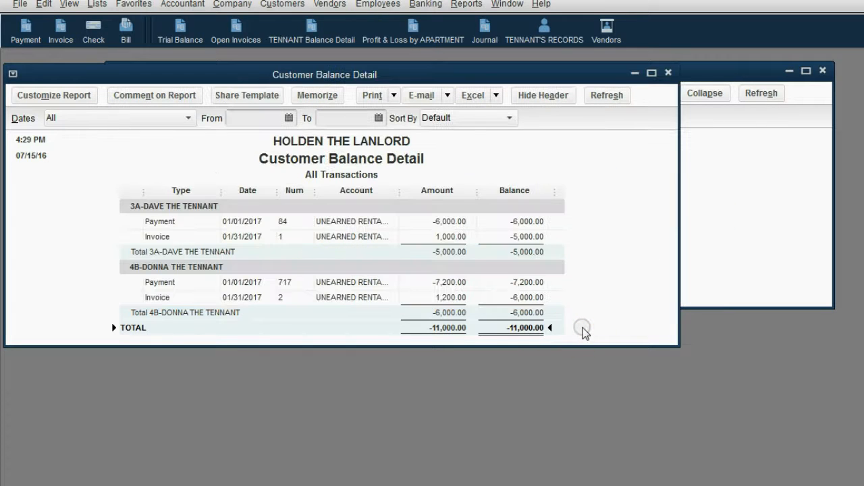
{"action": "mouse_move", "coordinate": [790, 164]}
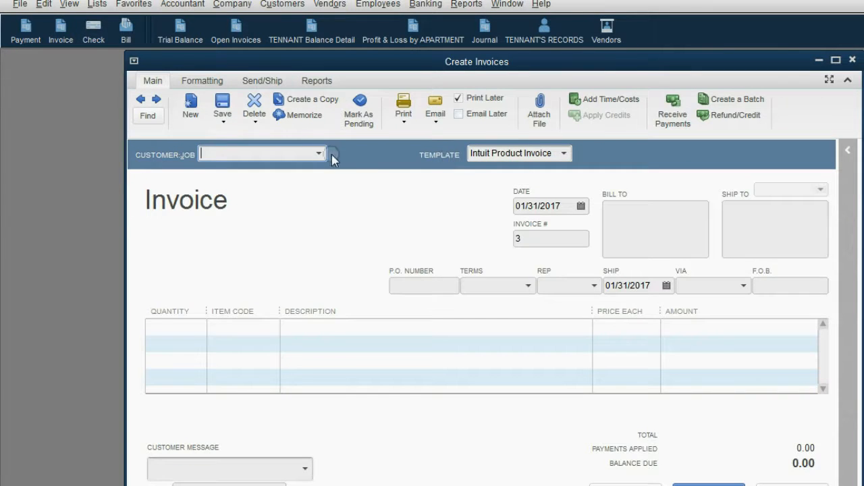
Step: Record a 02/28/2017 invoice for 3A-Dave with RENTAL FEES 1,000
{"action": "left_click", "coordinate": [262, 154]}
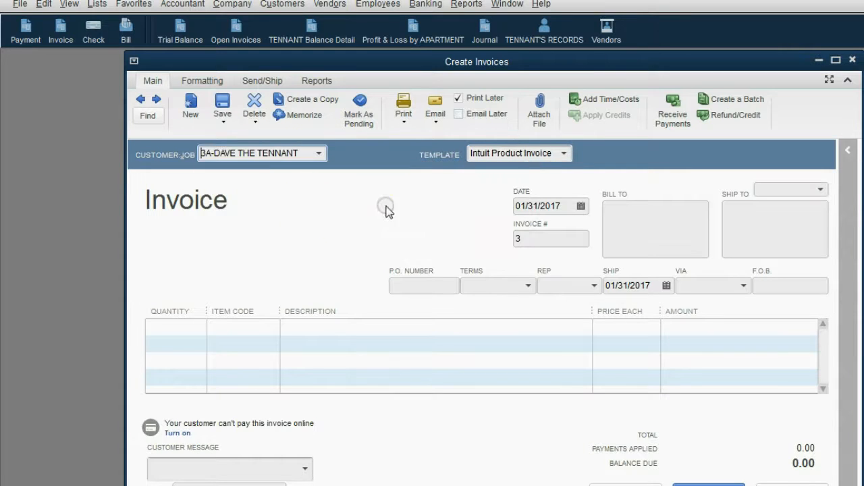
{"action": "left_click", "coordinate": [579, 205]}
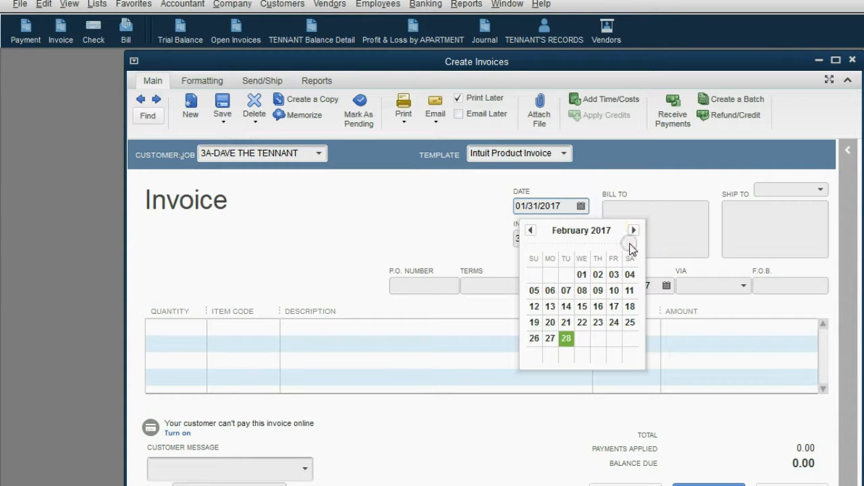
{"action": "left_click", "coordinate": [566, 337]}
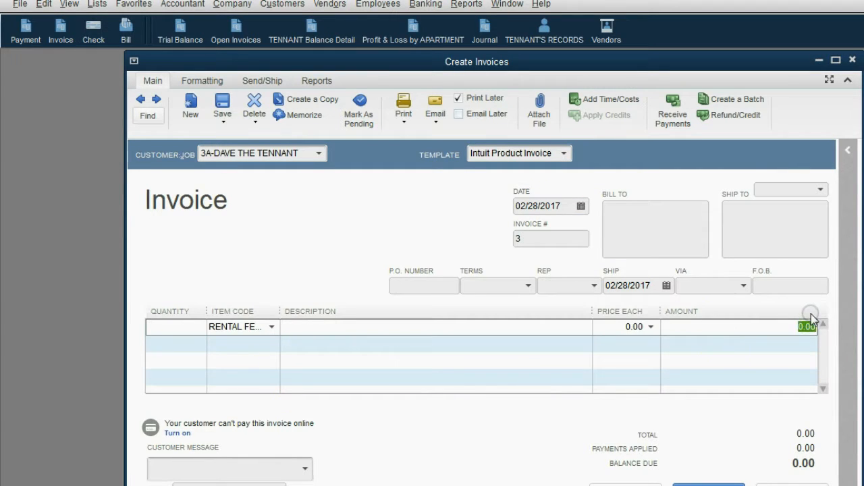
{"action": "type", "text": "1000"}
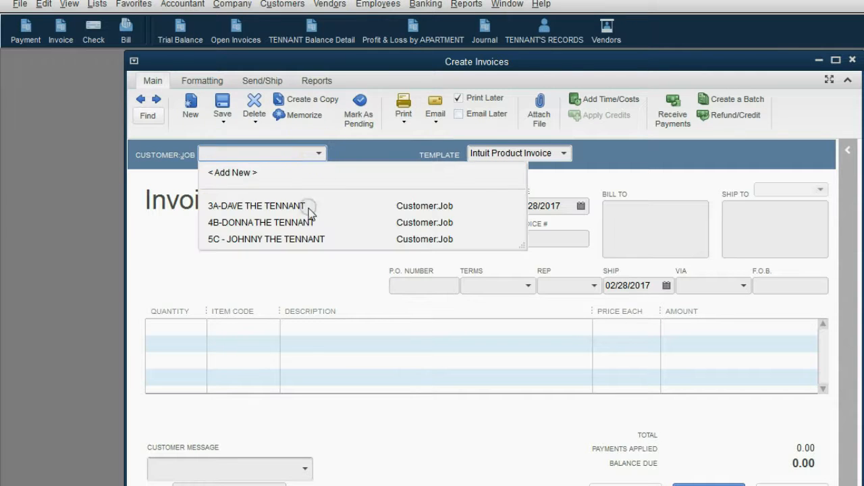
Step: Record a 02/28/2017 invoice for 4B-Donna with RENTAL FEES 1,200 and save it
{"action": "left_click", "coordinate": [260, 223]}
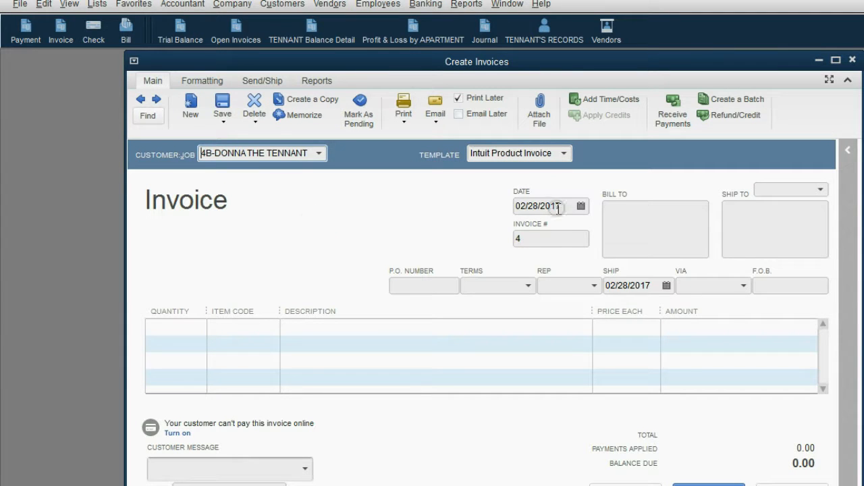
{"action": "left_click", "coordinate": [551, 237]}
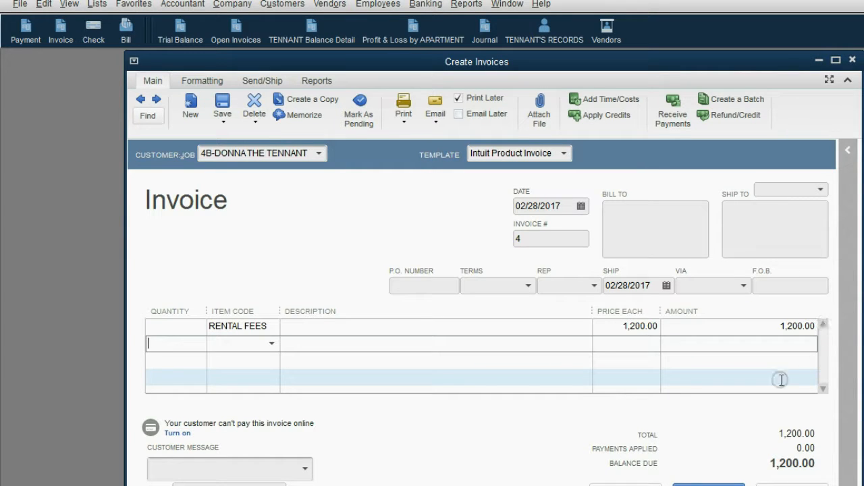
{"action": "left_click", "coordinate": [852, 60]}
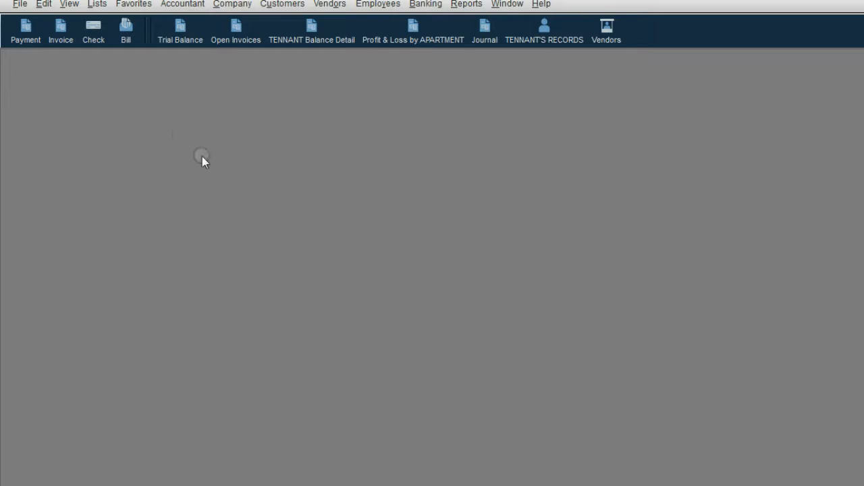
Step: Open the Trial Balance as of Feb 28, 17 showing rental income 4,400 and unearned rent 8,800
{"action": "left_click", "coordinate": [180, 30]}
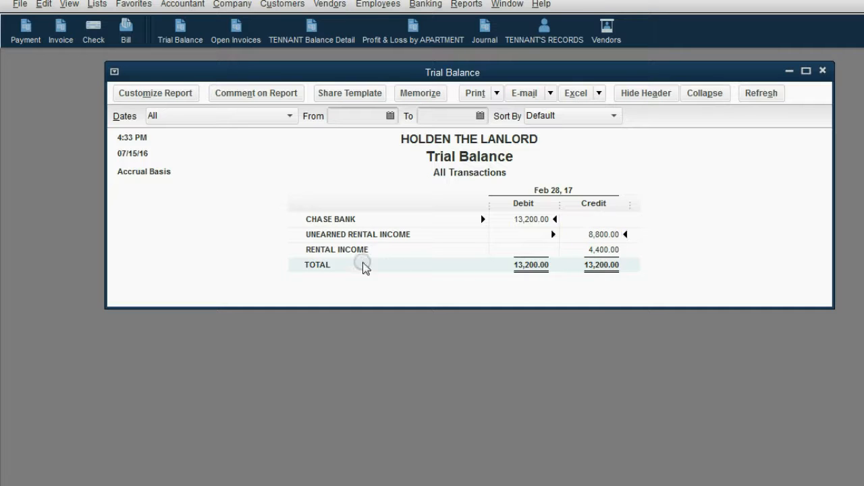
{"action": "mouse_move", "coordinate": [359, 257]}
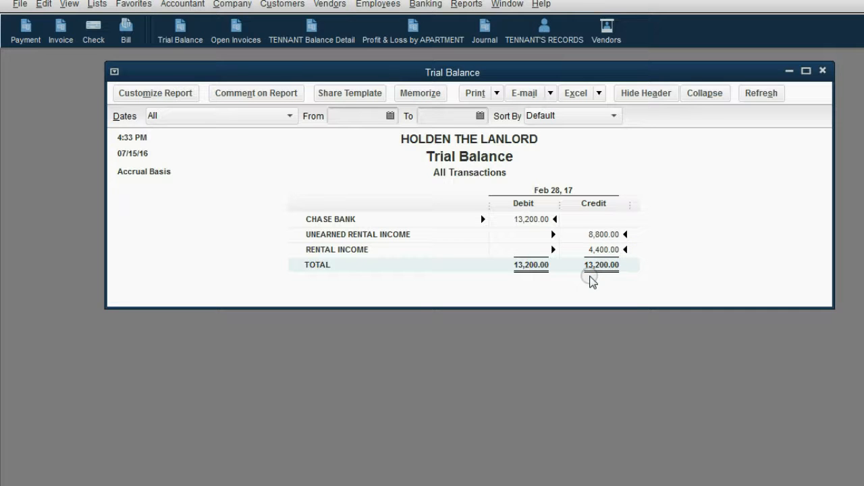
{"action": "mouse_move", "coordinate": [397, 240]}
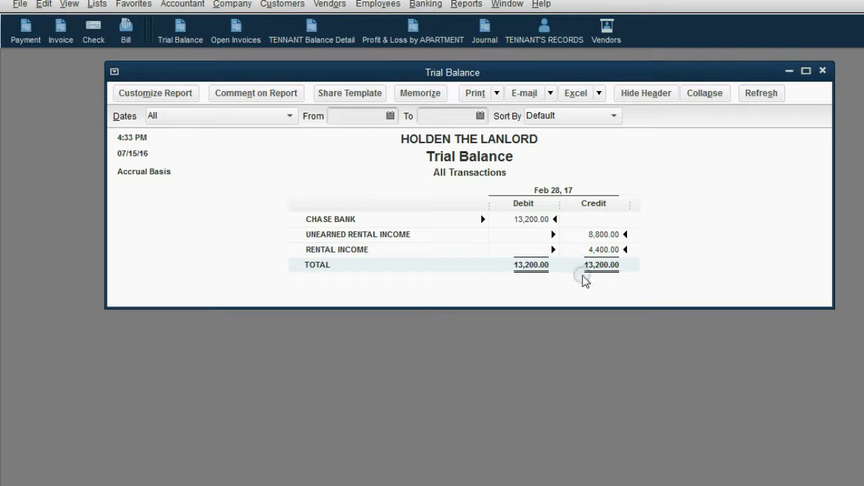
{"action": "mouse_move", "coordinate": [452, 167]}
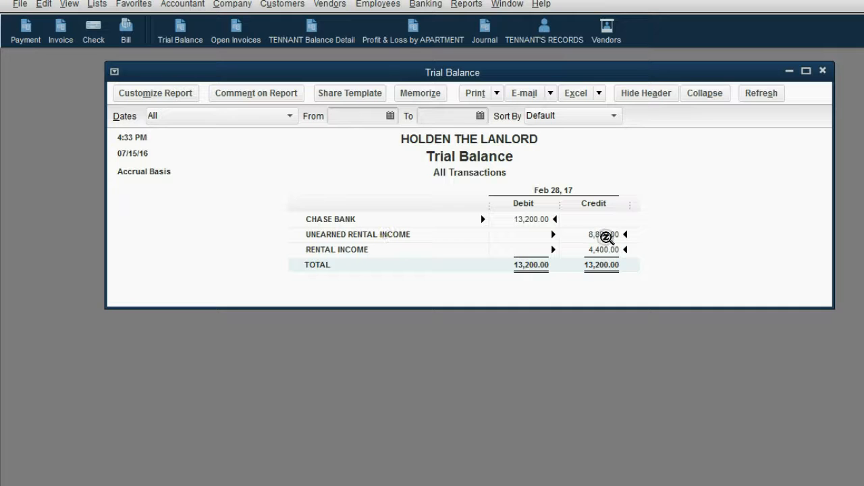
{"action": "double_click", "coordinate": [599, 235]}
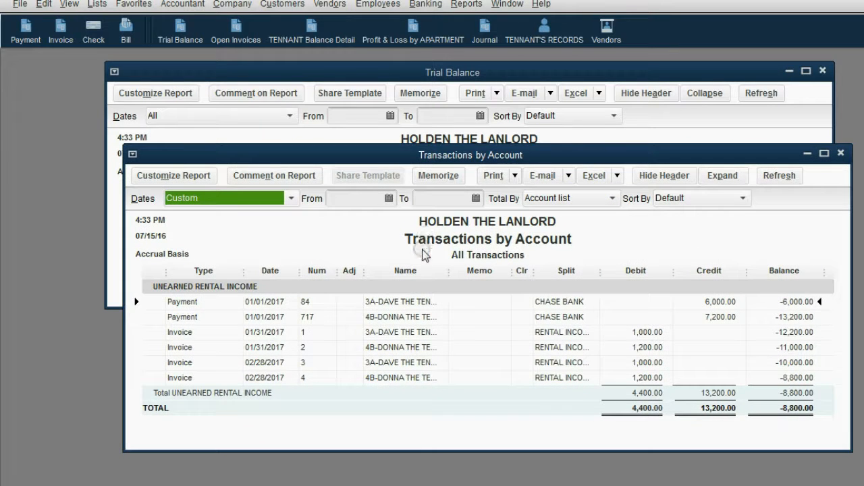
{"action": "mouse_move", "coordinate": [412, 349]}
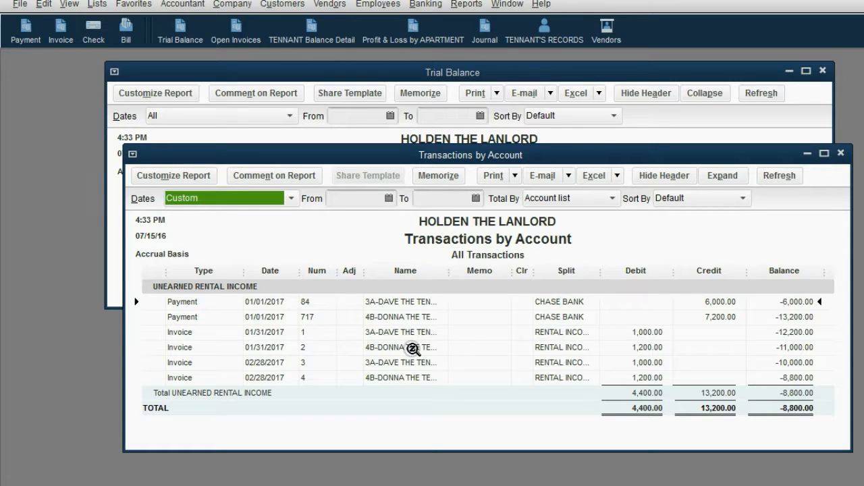
{"action": "mouse_move", "coordinate": [789, 414]}
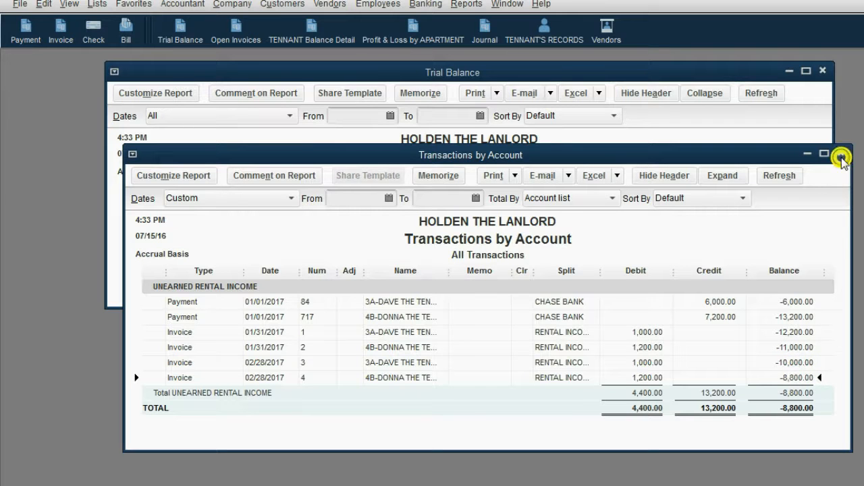
{"action": "left_click", "coordinate": [843, 157]}
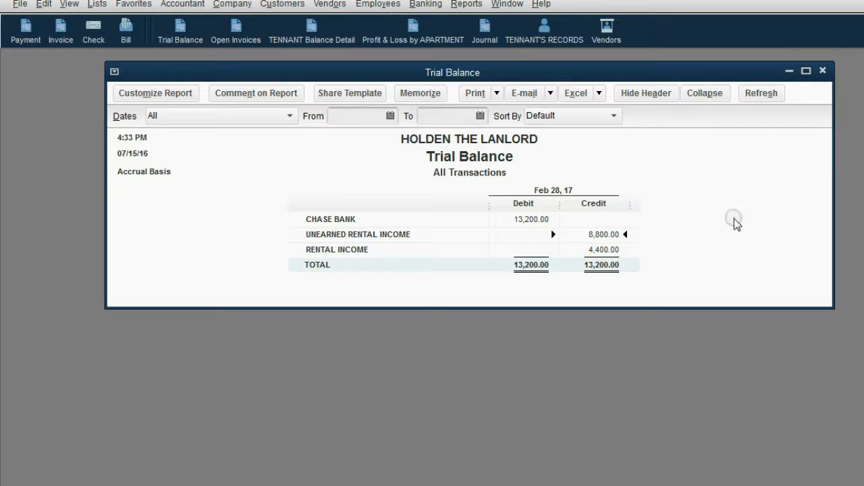
{"action": "double_click", "coordinate": [336, 249]}
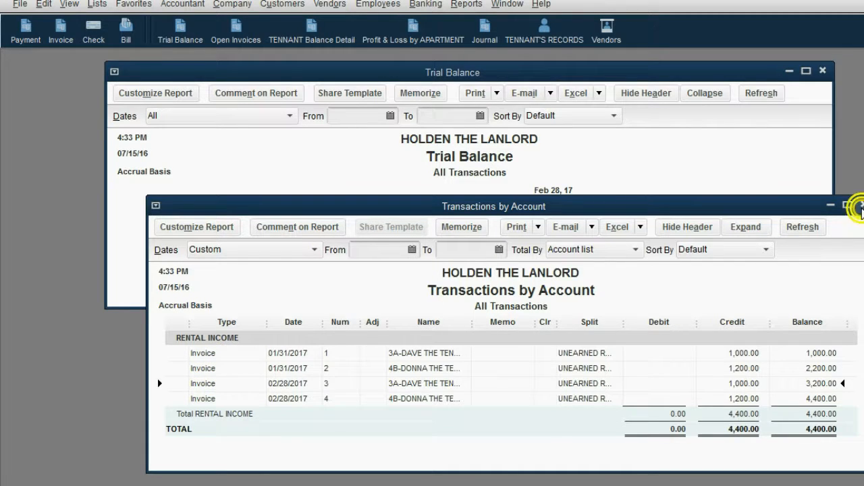
{"action": "left_click", "coordinate": [855, 205]}
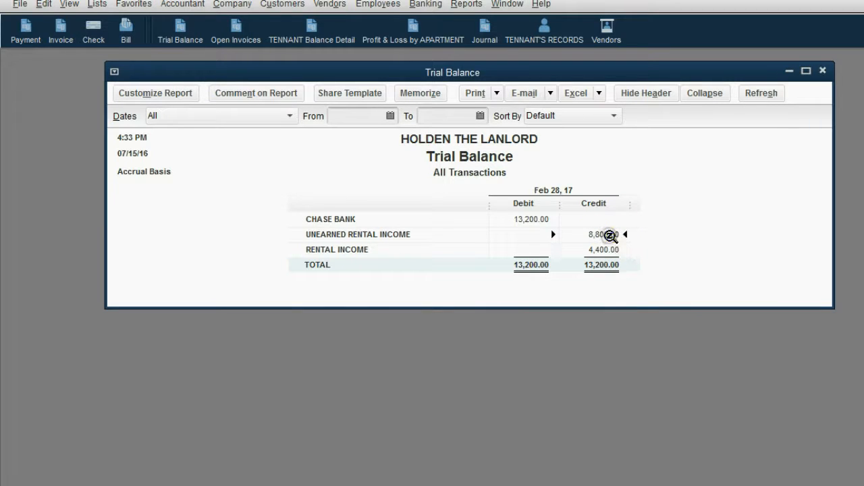